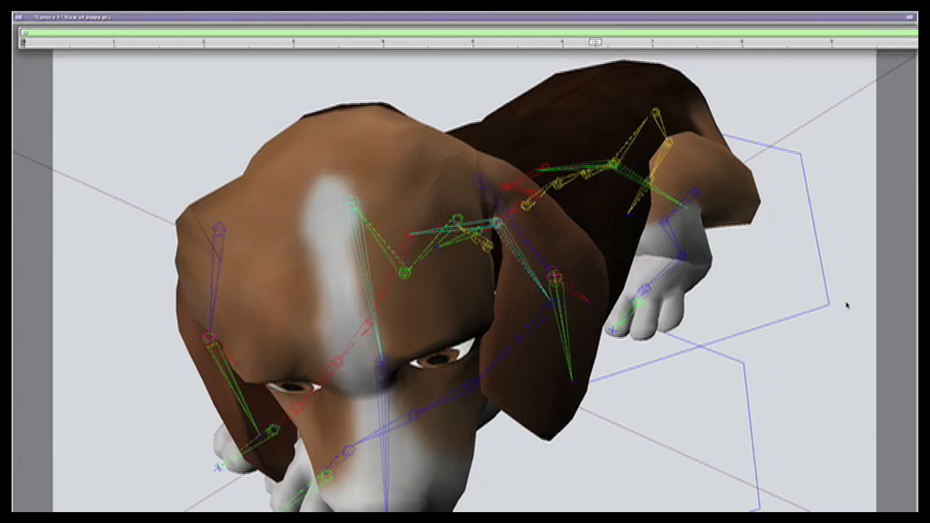
pyautogui.moveTo(858, 258)
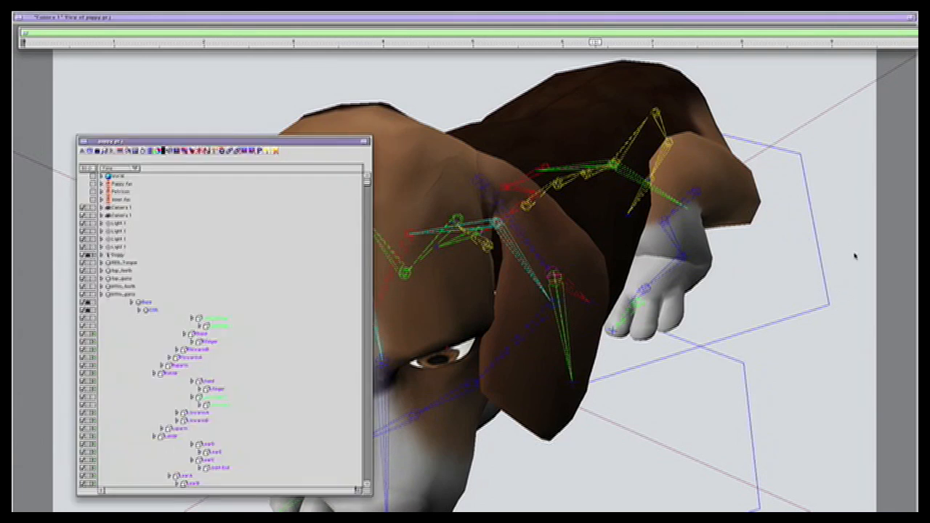
# Step: Select Puppy and open its Info window on the Transform tab
pyautogui.click(116, 255)
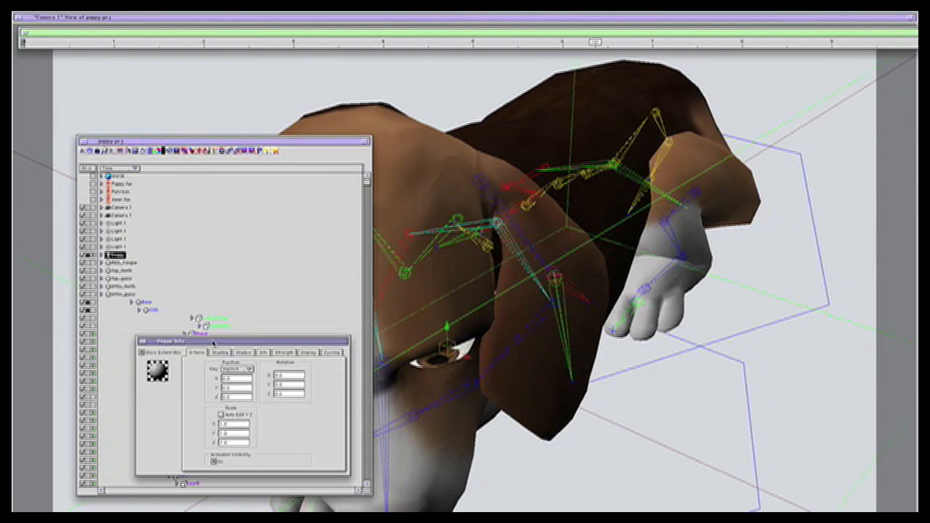
pyautogui.moveTo(258, 116)
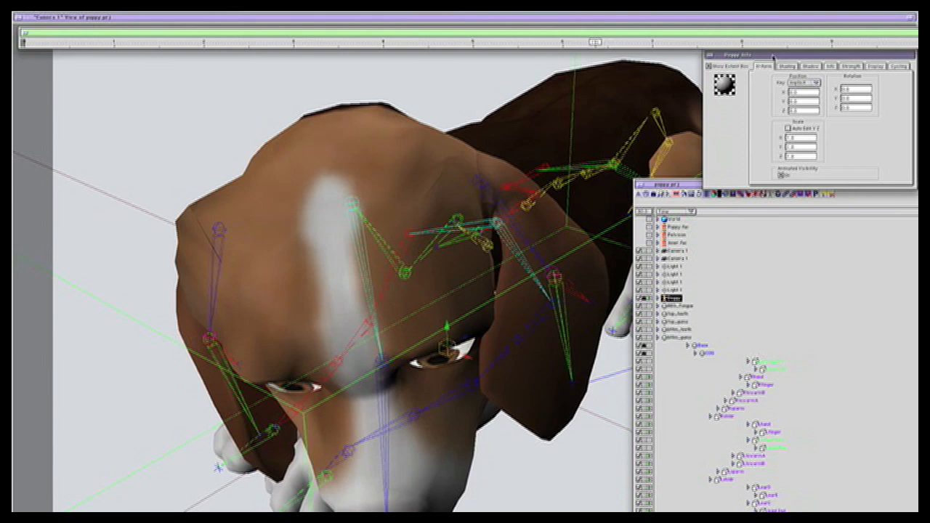
pyautogui.moveTo(494, 124)
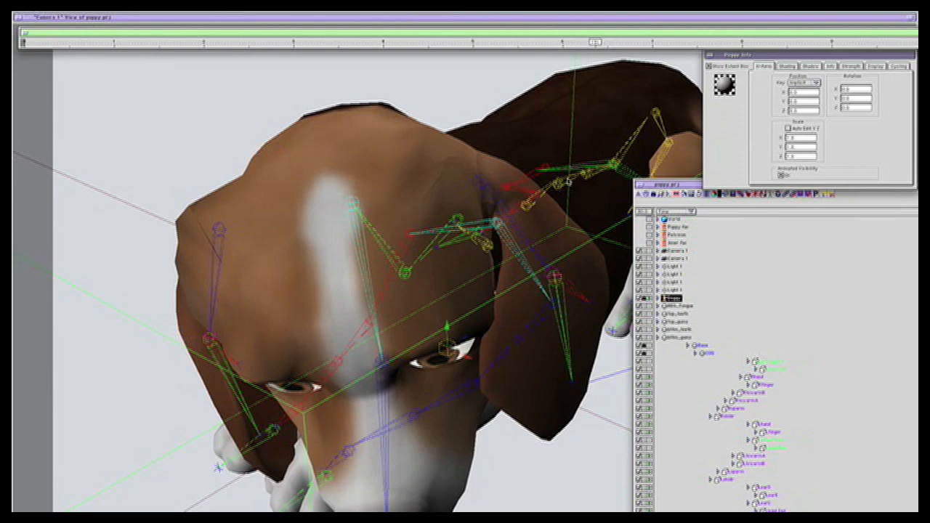
pyautogui.moveTo(573, 180)
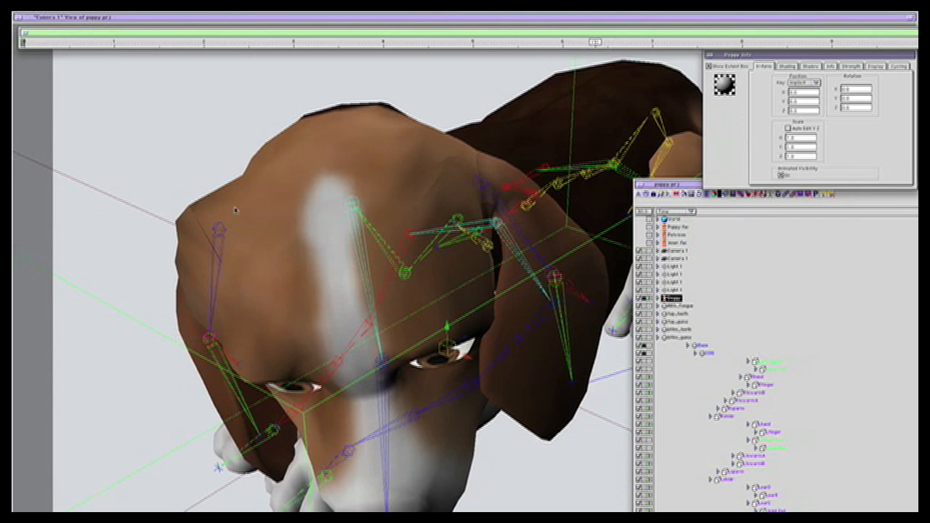
pyautogui.moveTo(226, 240)
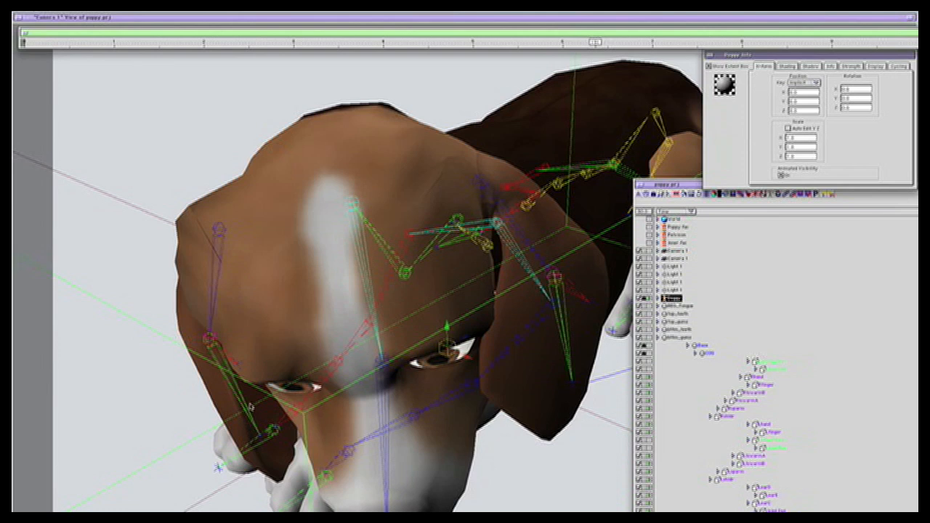
pyautogui.moveTo(187, 309)
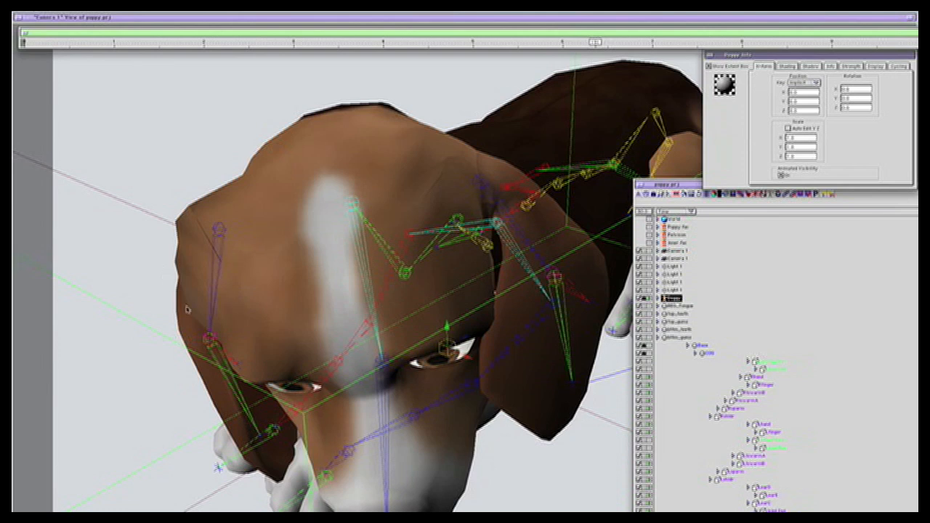
pyautogui.moveTo(188, 308)
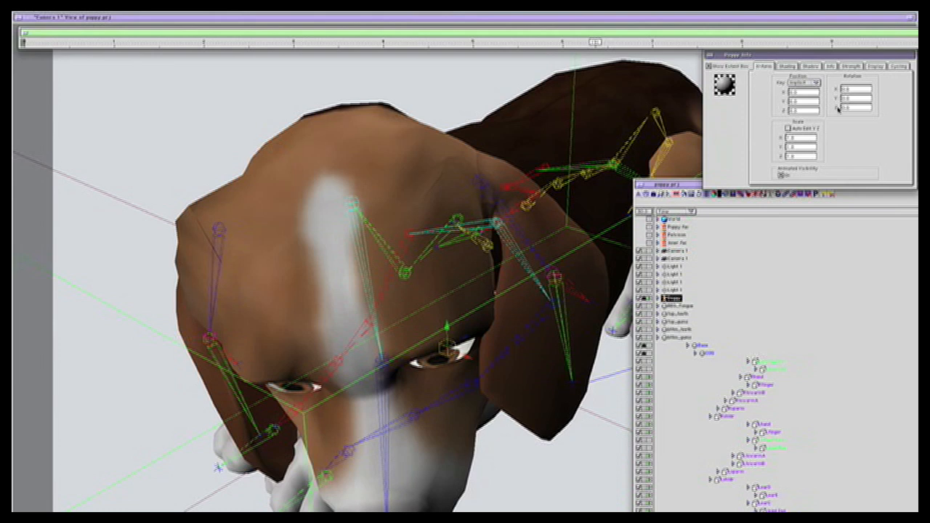
# Step: Show the Puppy's Strength tab and pick the L_Ear strength map
pyautogui.click(851, 66)
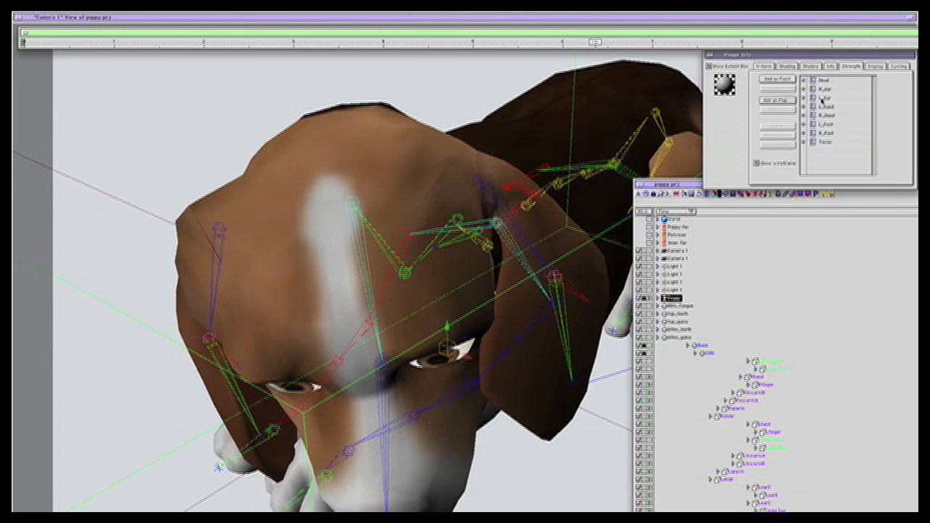
pyautogui.click(821, 96)
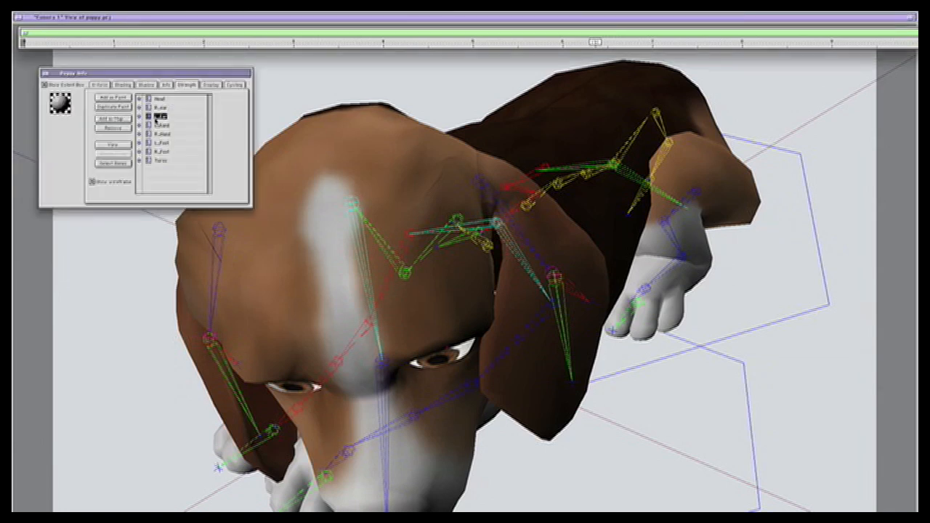
# Step: Make R_Ear the active strength map in the Strength list
pyautogui.click(162, 118)
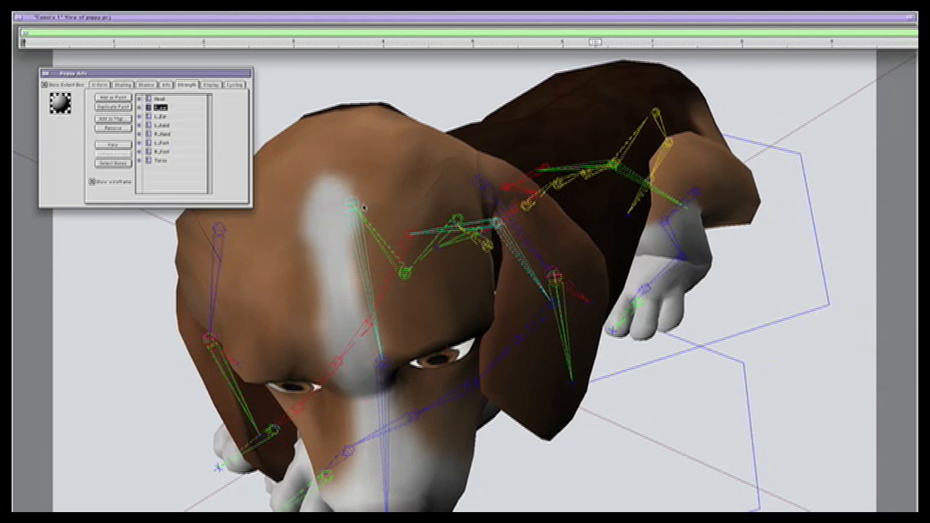
pyautogui.moveTo(283, 234)
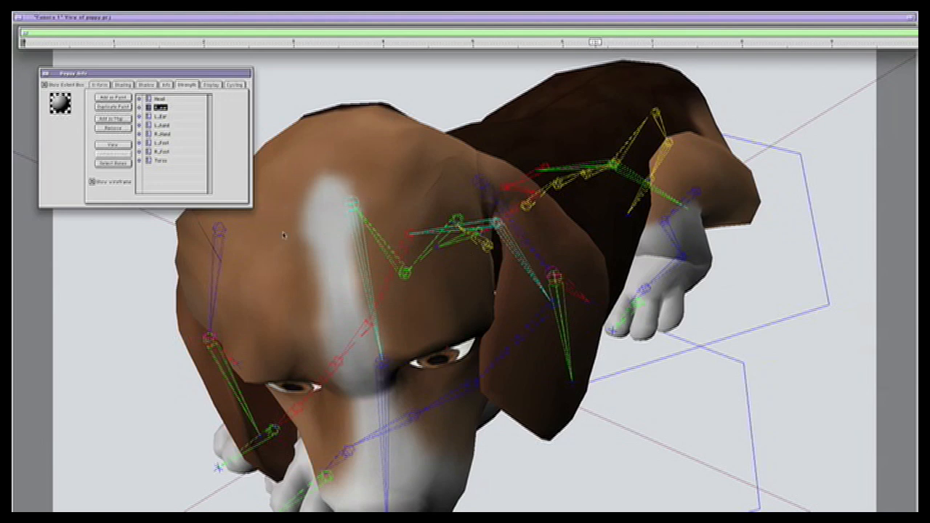
pyautogui.moveTo(240, 269)
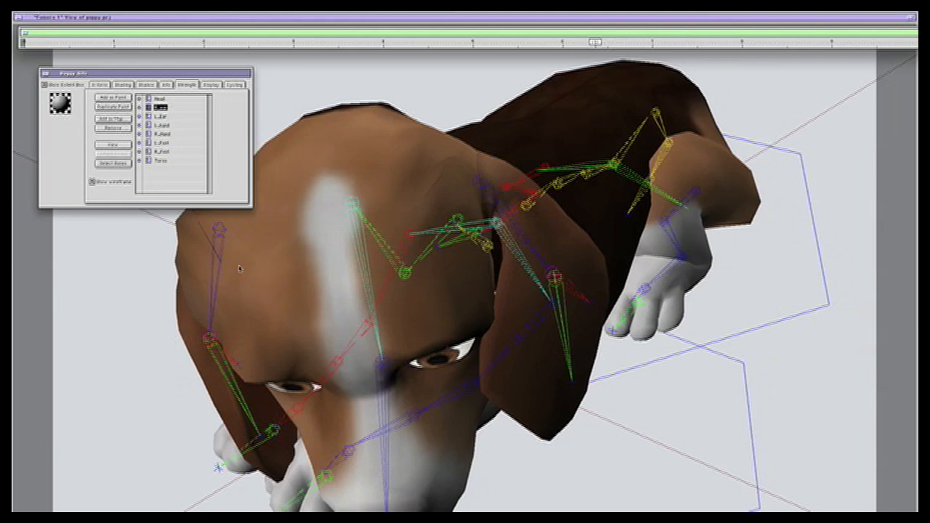
pyautogui.moveTo(613, 177)
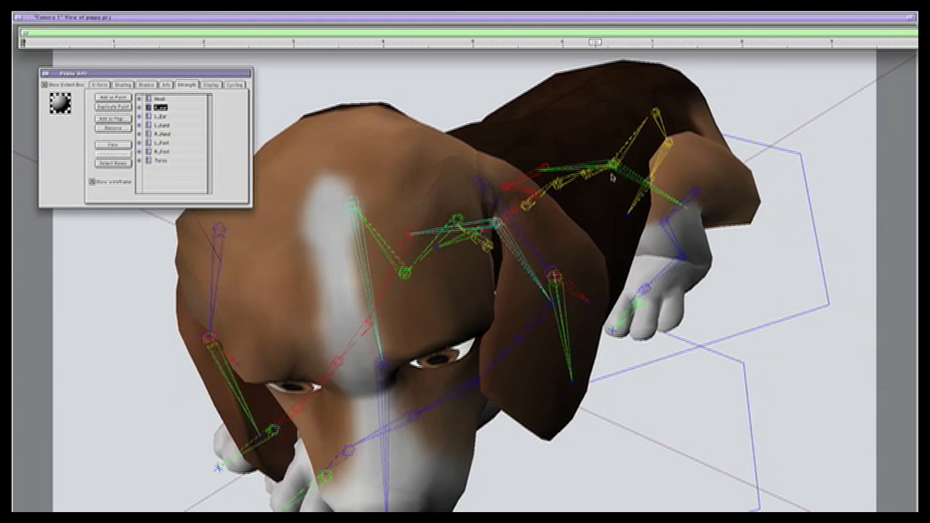
pyautogui.moveTo(596, 154)
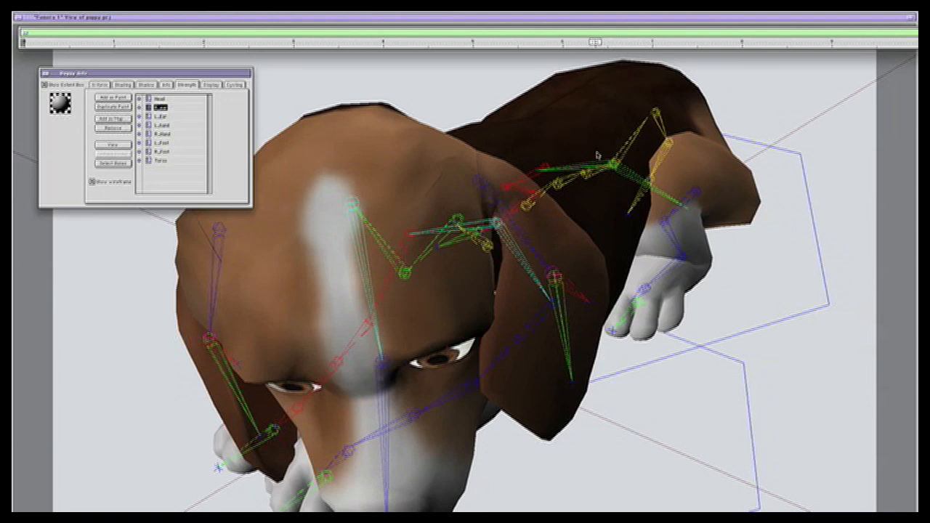
pyautogui.moveTo(227, 268)
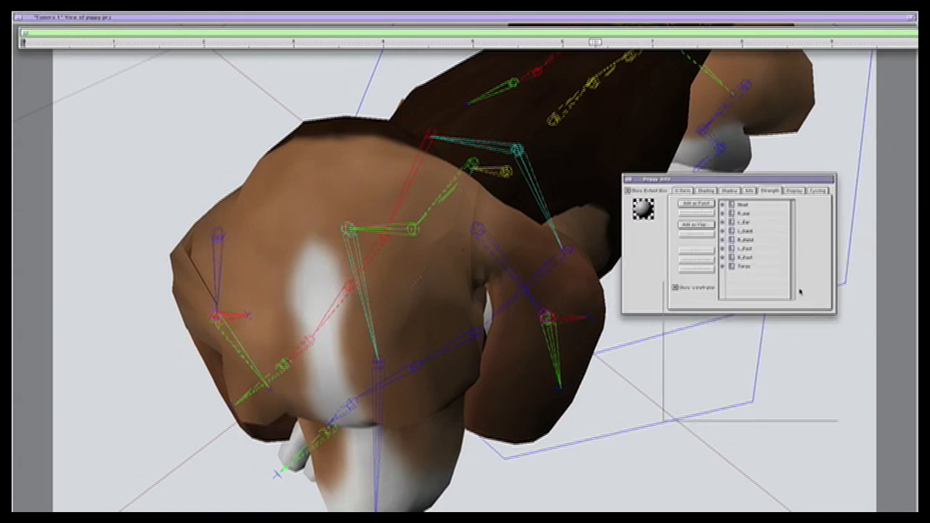
pyautogui.moveTo(655, 179); pyautogui.dragTo(727, 323)
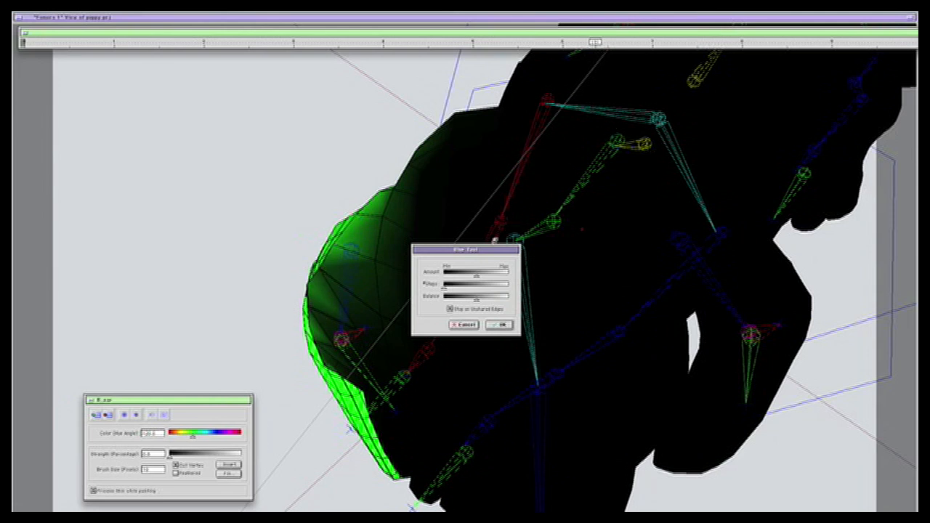
# Step: Drag the Blur dialog aside so the right ear stays visible
pyautogui.moveTo(467, 250); pyautogui.dragTo(240, 131)
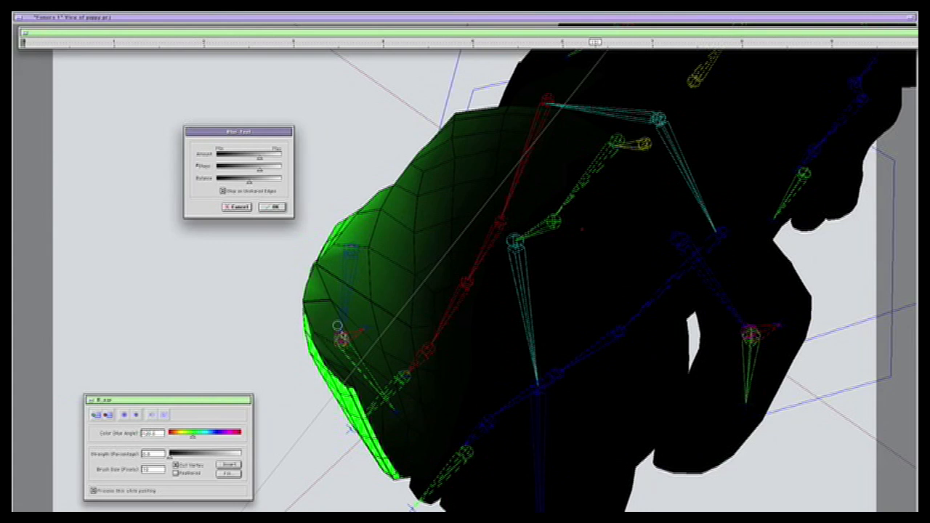
pyautogui.moveTo(328, 284)
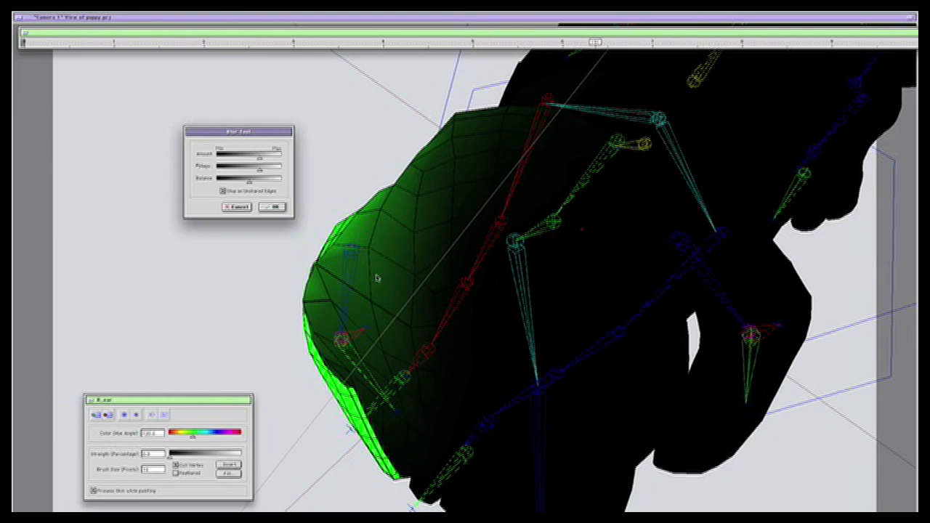
pyautogui.moveTo(338, 202)
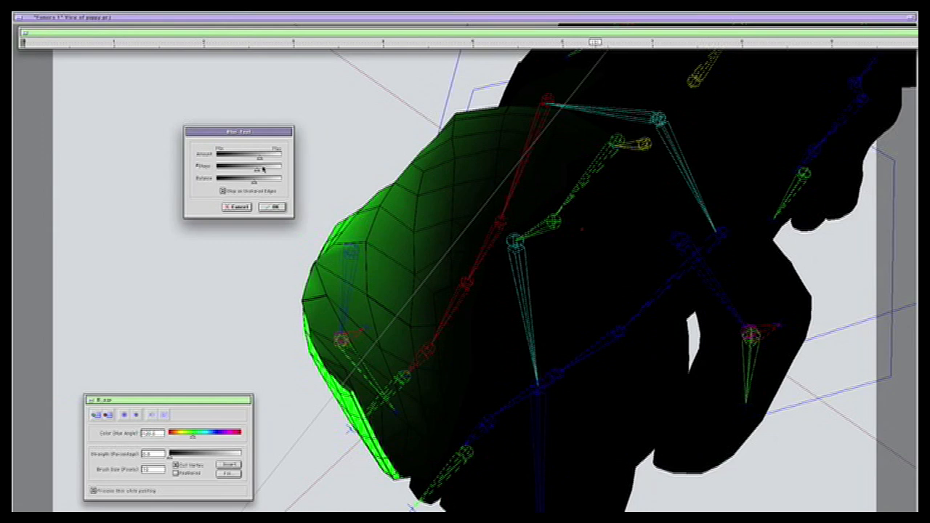
pyautogui.moveTo(260, 173)
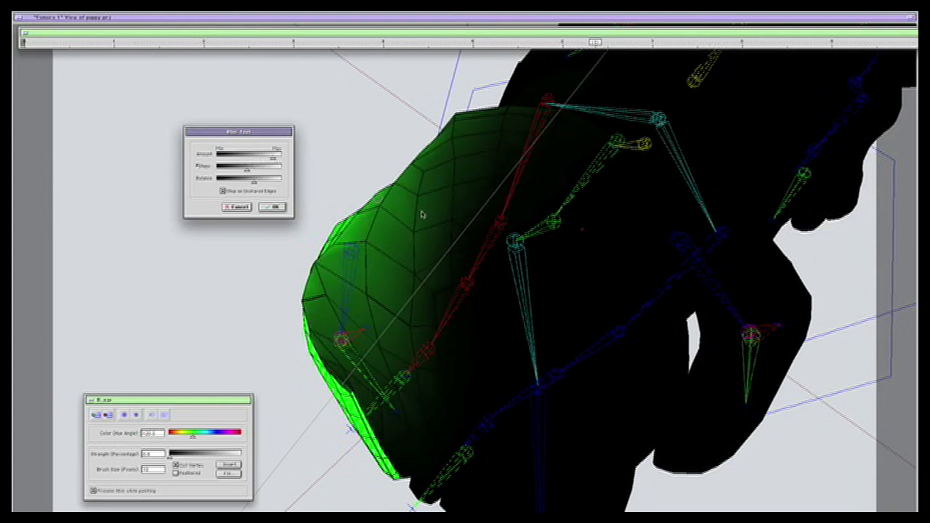
pyautogui.moveTo(367, 193)
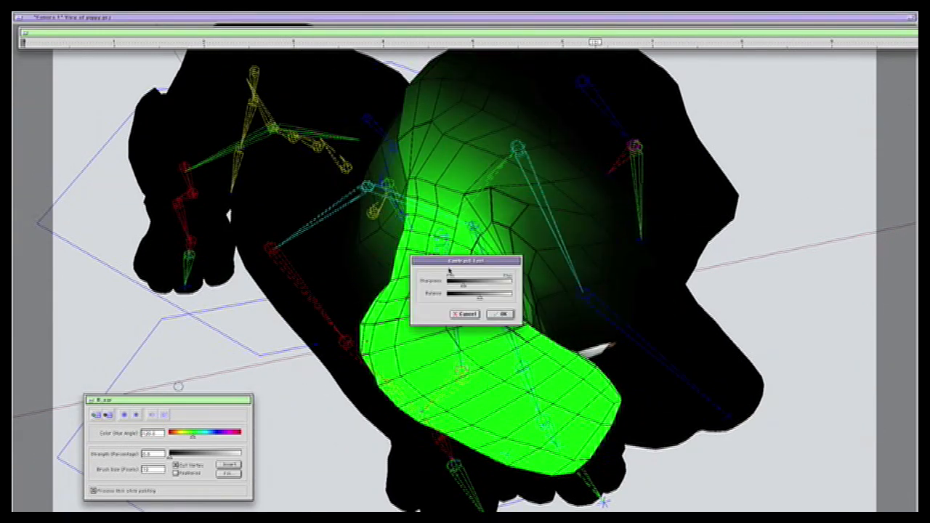
# Step: Move the Sharpness dialog aside and apply sharpening to the right ear map
pyautogui.moveTo(465, 260); pyautogui.dragTo(254, 290)
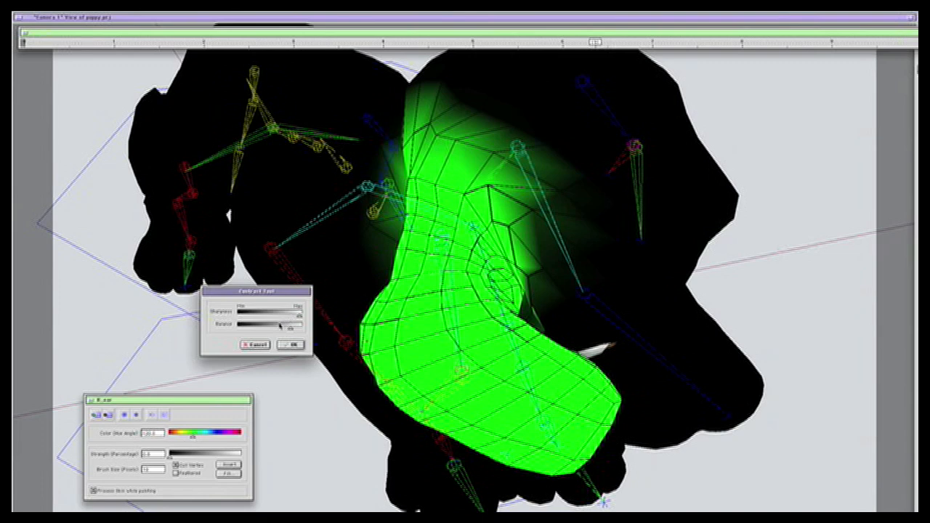
pyautogui.click(290, 344)
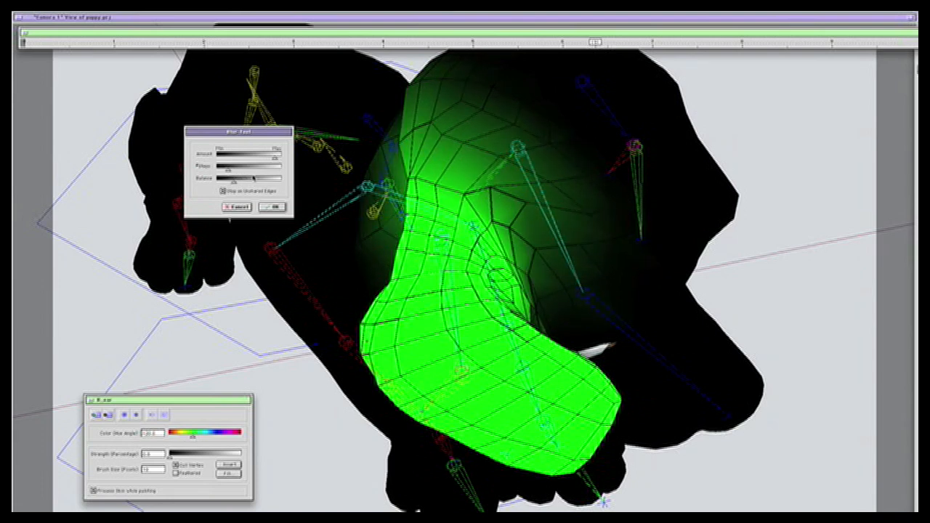
# Step: Confirm the Blur dialog to apply the blur to the right ear map
pyautogui.click(272, 208)
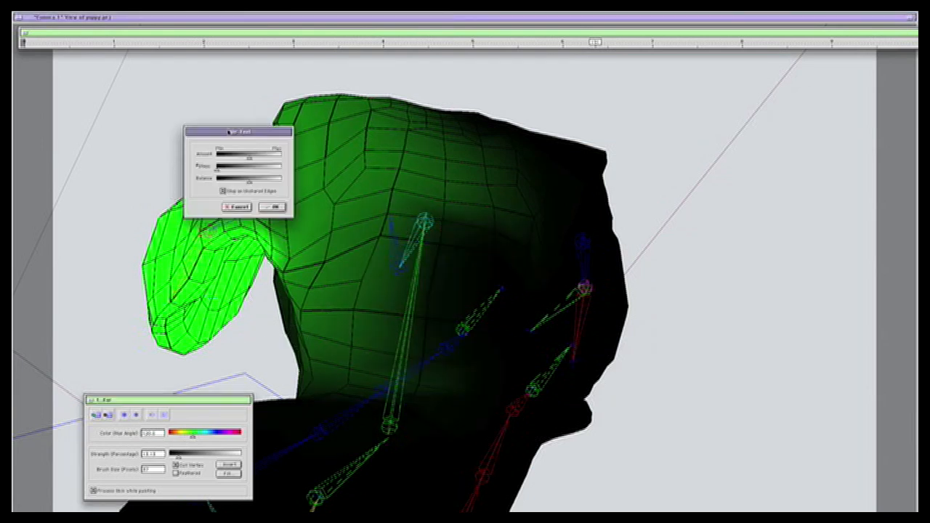
pyautogui.moveTo(240, 132); pyautogui.dragTo(625, 126)
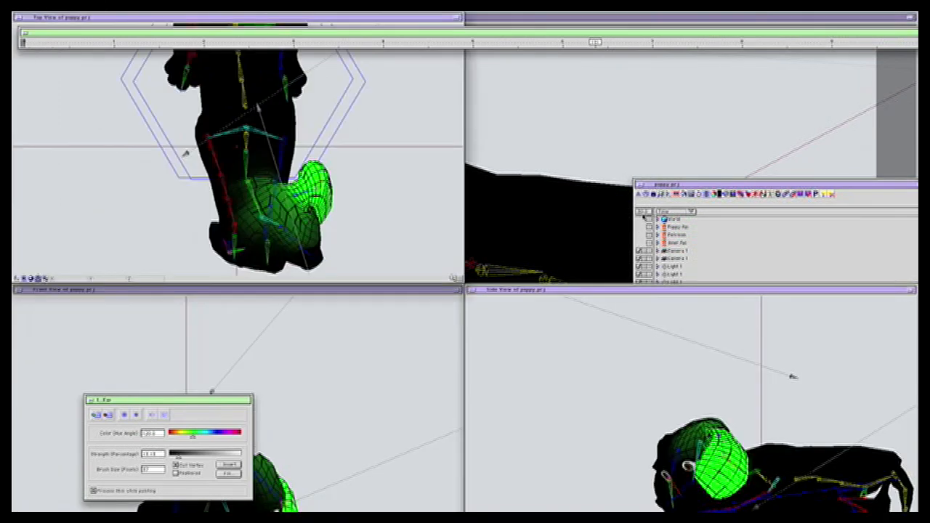
pyautogui.moveTo(367, 209)
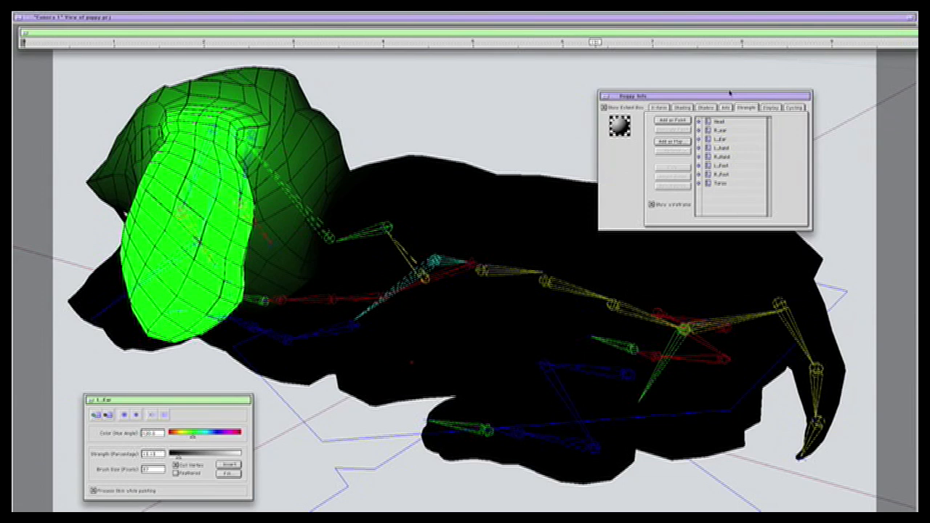
# Step: Select the Head strength map and apply a blur to it
pyautogui.click(723, 122)
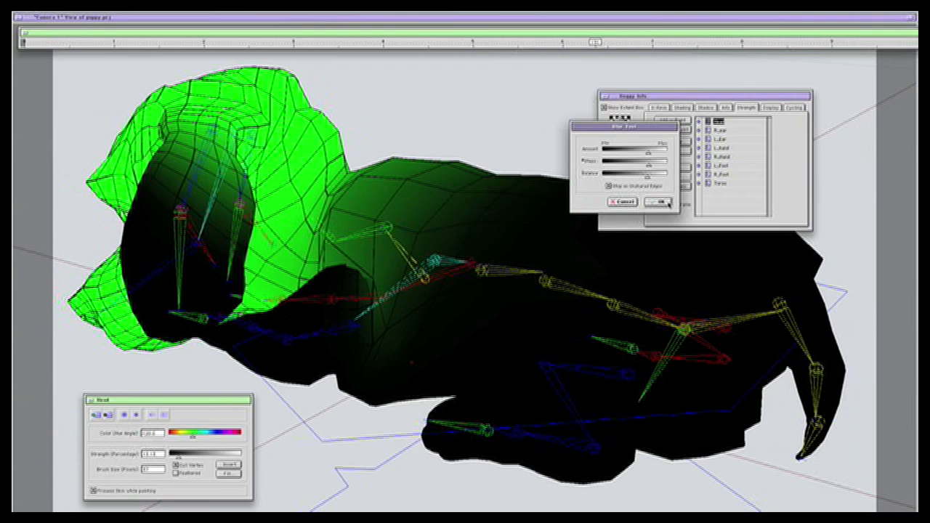
pyautogui.click(660, 202)
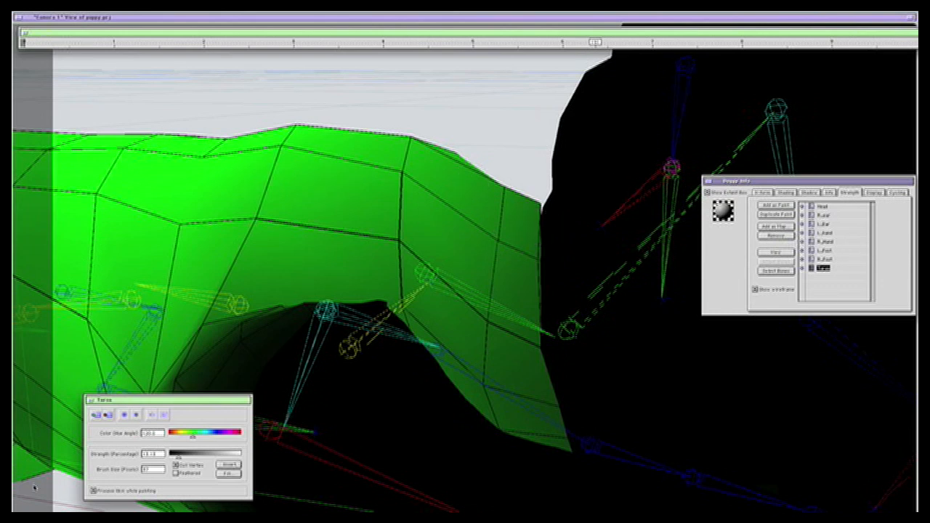
# Step: Choose the Blur command for the painted Torso strength map
pyautogui.click(126, 415)
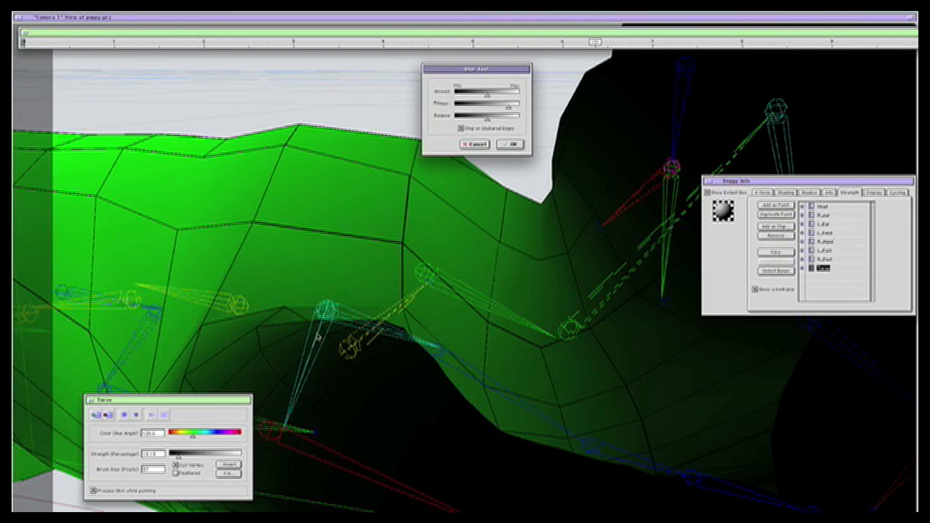
pyautogui.moveTo(196, 417)
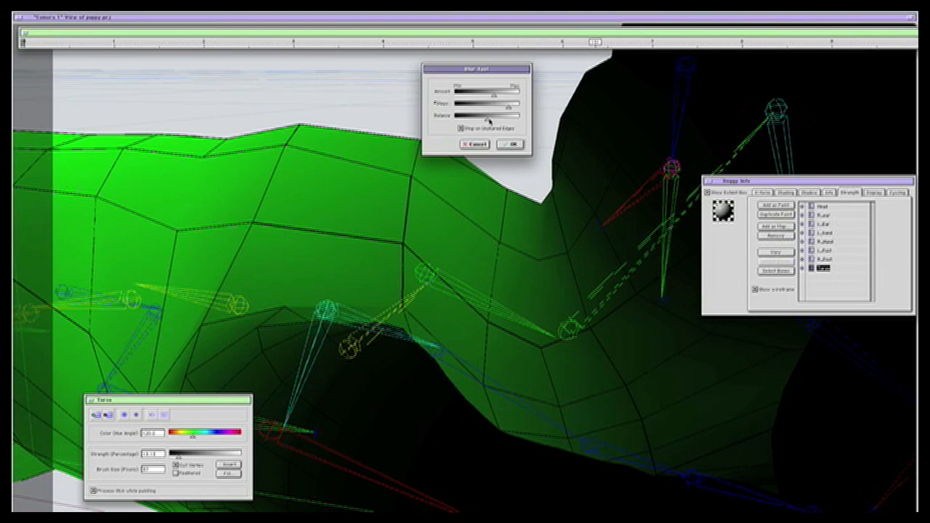
pyautogui.moveTo(485, 122)
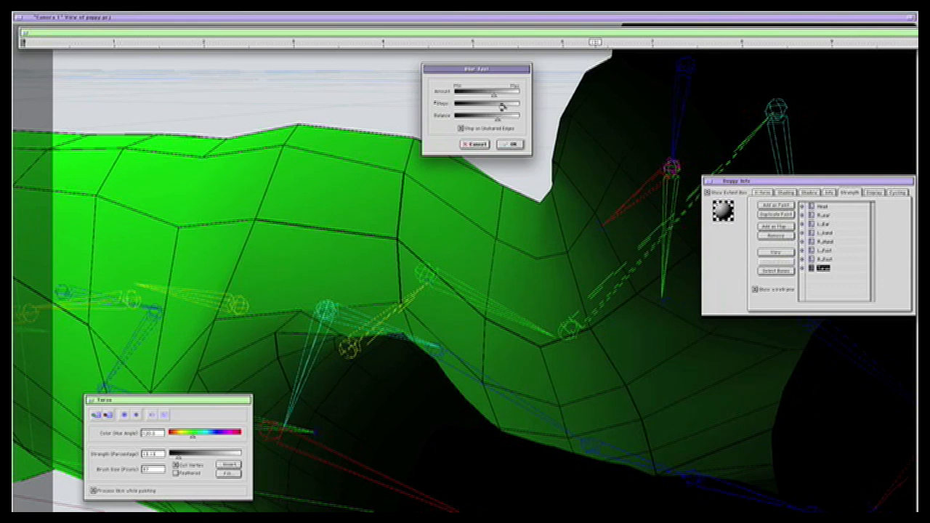
# Step: Confirm the Blur dialog to smooth the Torso strength map
pyautogui.click(509, 144)
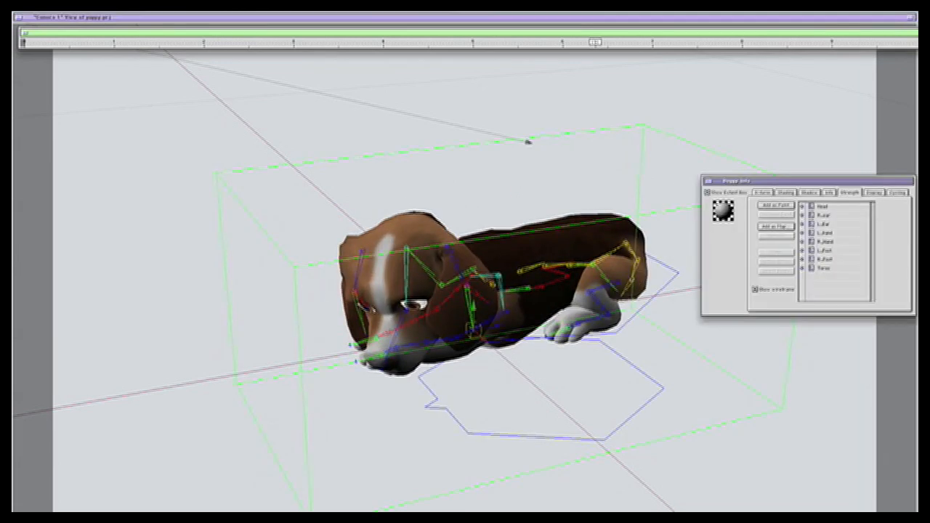
# Step: Exit strength paint mode to show the shaded, textured puppy
pyautogui.click(825, 215)
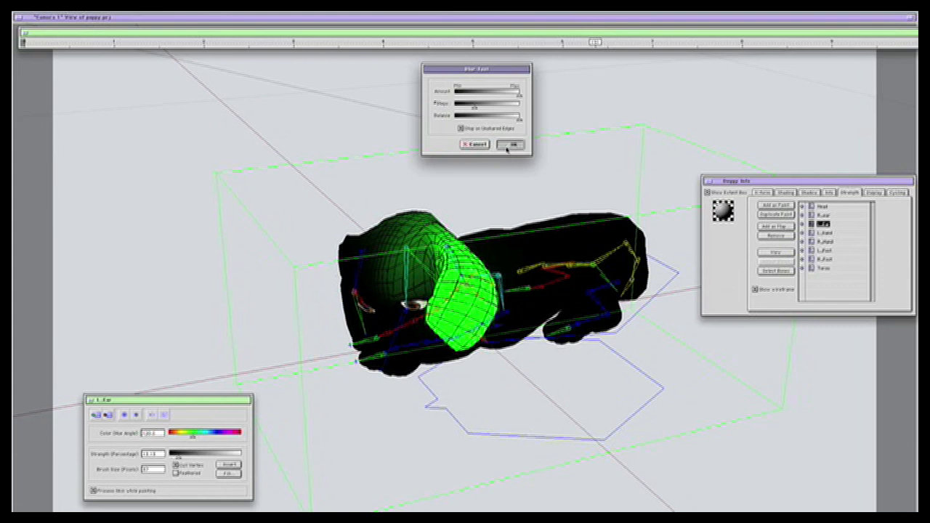
# Step: Blur the L_Ear strength map using the default Blur Paint settings
pyautogui.click(511, 143)
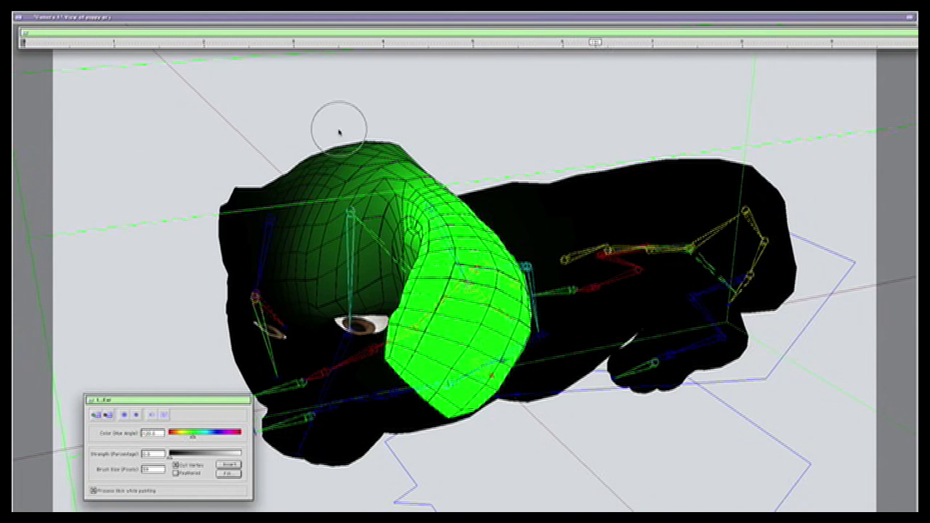
# Step: Orbit the view around the left ear to inspect its strength map
pyautogui.moveTo(341, 127); pyautogui.dragTo(349, 211)
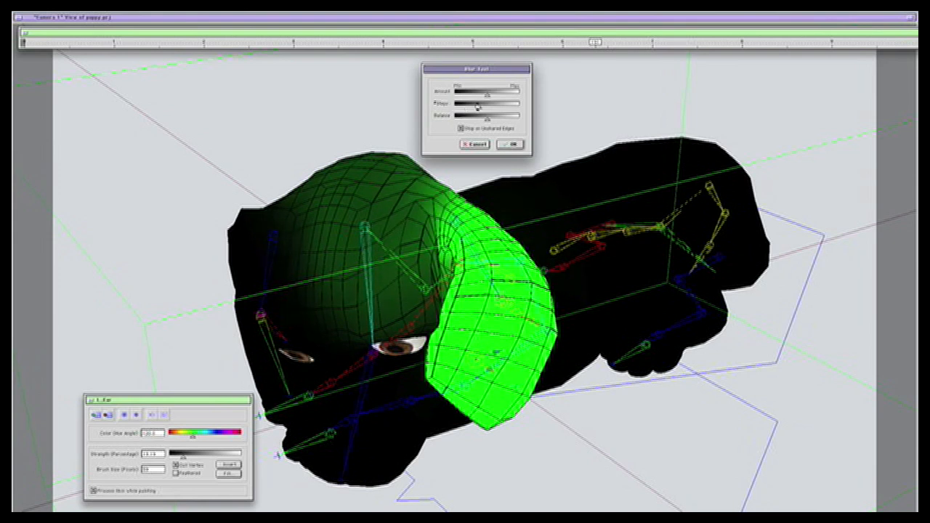
# Step: Re-blur the ear strength map with adjusted Falloff and Balance sliders
pyautogui.moveTo(481, 93); pyautogui.dragTo(489, 93)
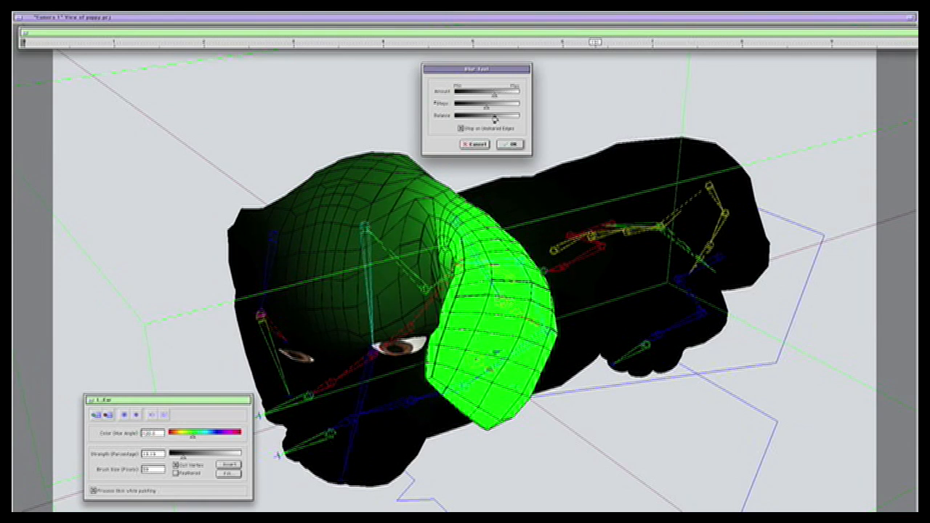
pyautogui.click(510, 144)
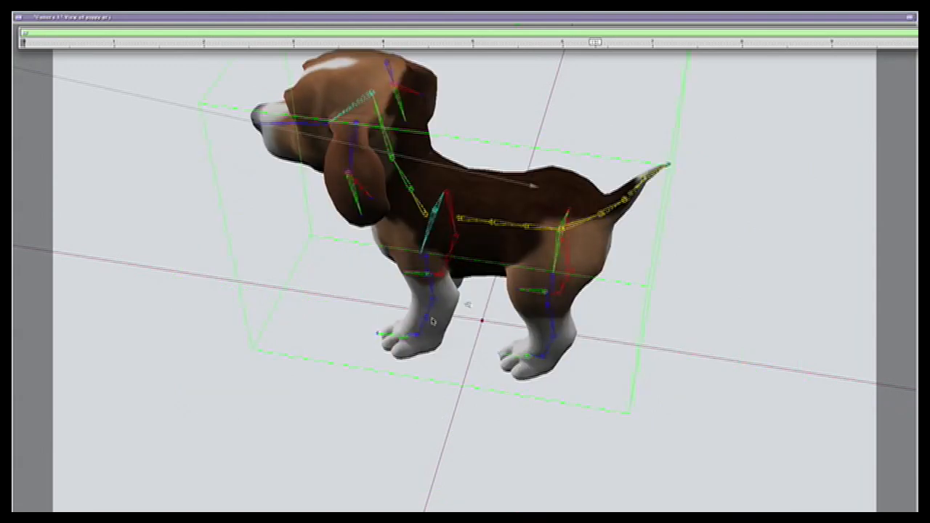
# Step: Zoom into the hind legs and bend the leg bone into several test poses
pyautogui.moveTo(433, 322); pyautogui.dragTo(323, 391)
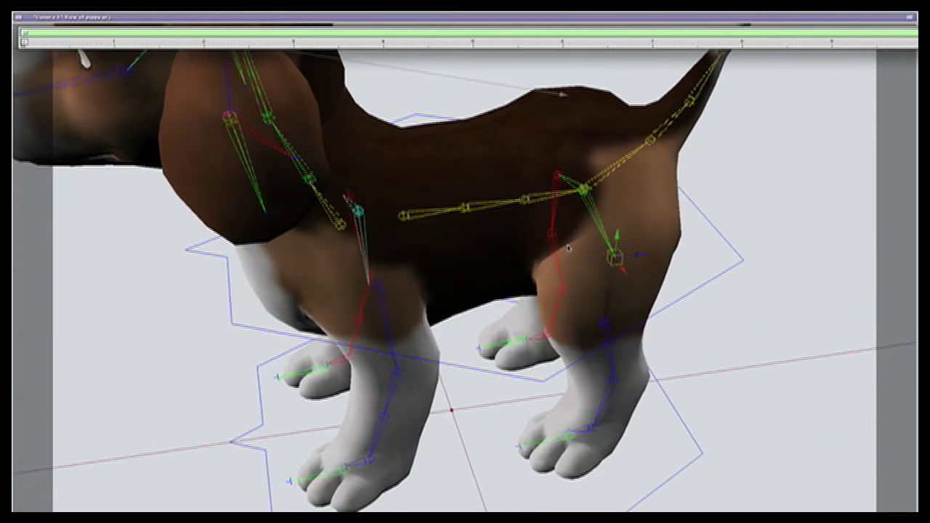
pyautogui.moveTo(618, 258); pyautogui.dragTo(624, 299)
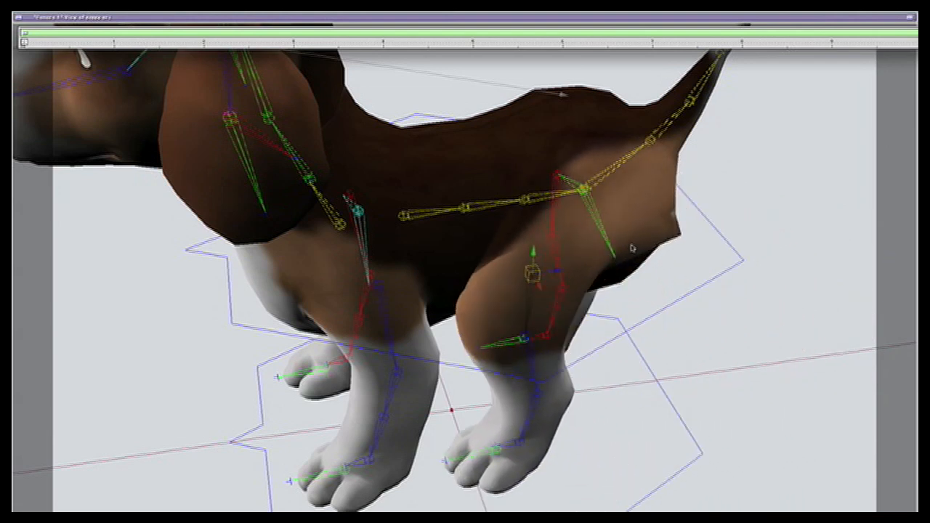
pyautogui.moveTo(636, 272)
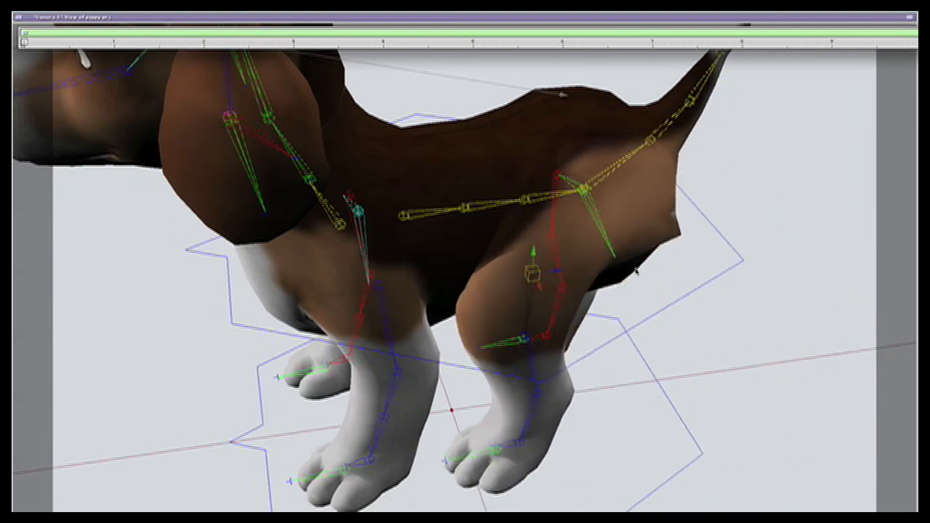
pyautogui.moveTo(531, 272); pyautogui.dragTo(621, 258)
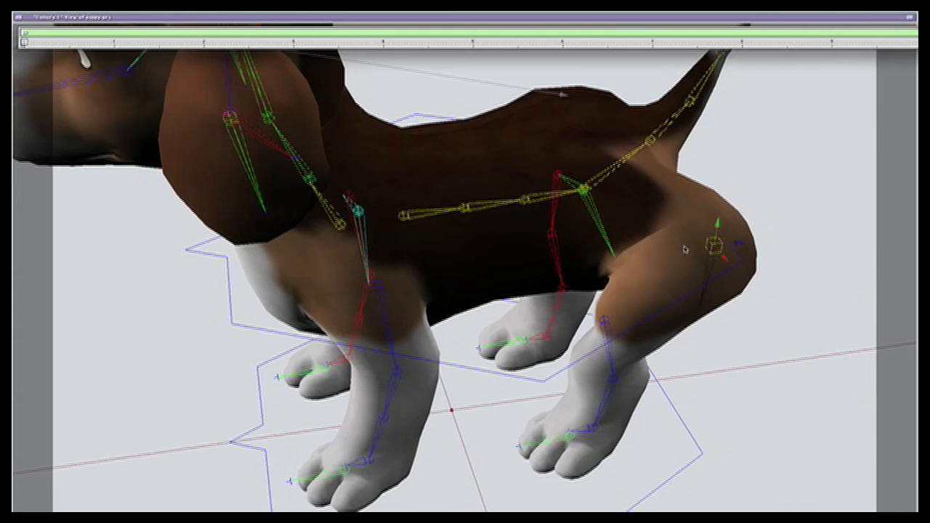
pyautogui.moveTo(716, 248); pyautogui.dragTo(618, 258)
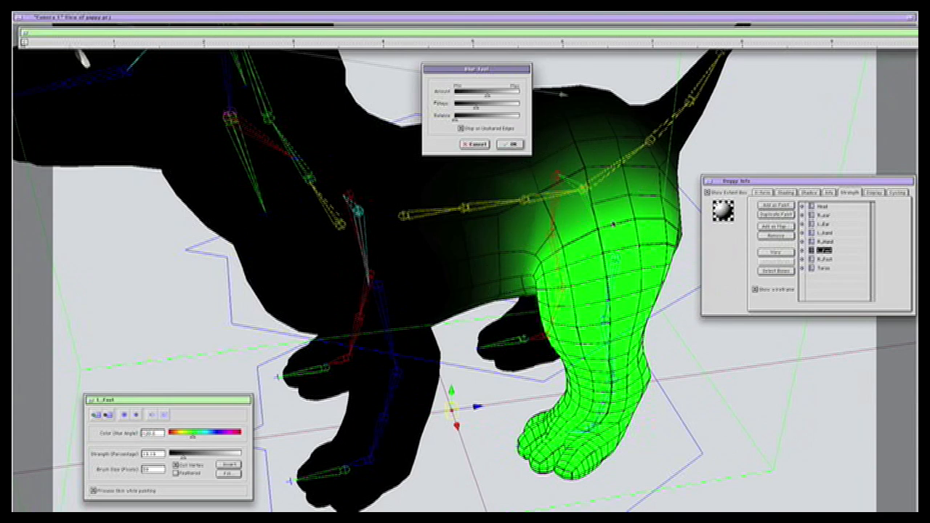
# Step: Blur the L_Foot strength map to smooth the posed hind leg's thigh
pyautogui.click(509, 144)
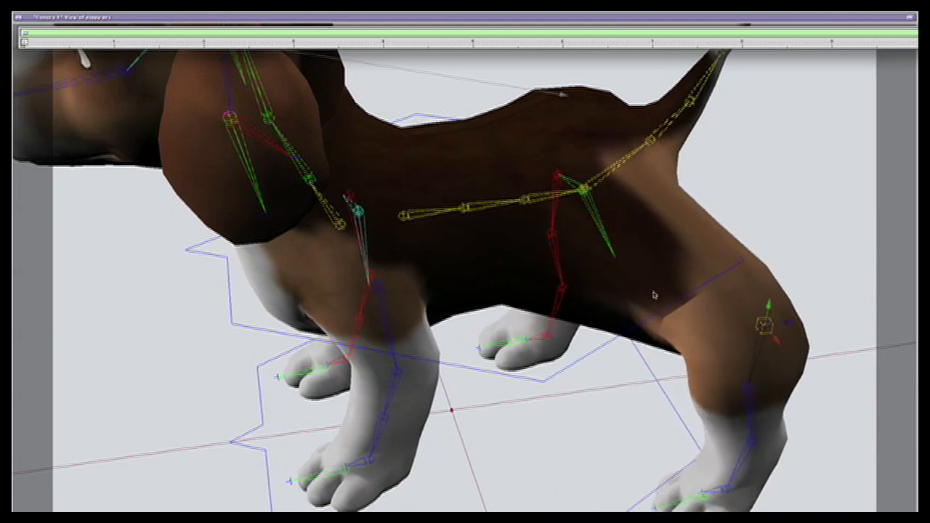
pyautogui.moveTo(712, 238)
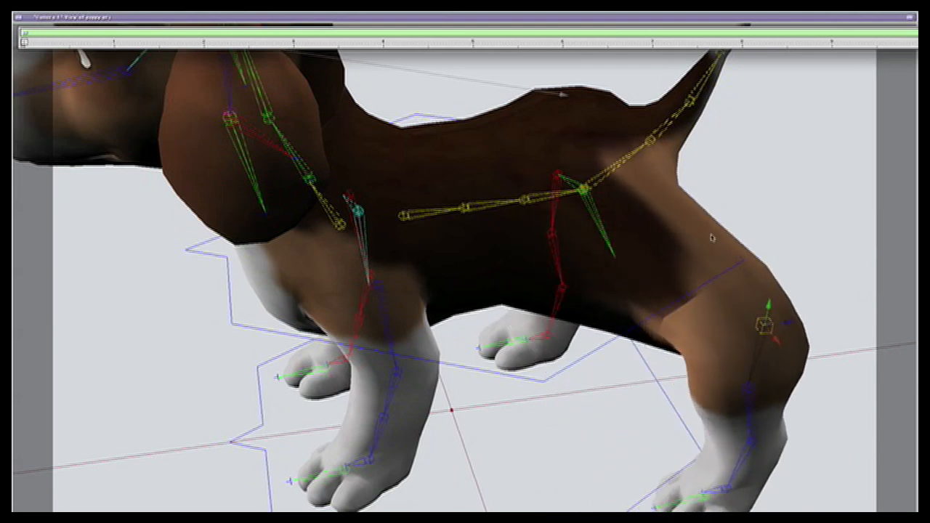
# Step: Return the hind leg to rest and show File > Open Recent projects
pyautogui.moveTo(763, 319); pyautogui.dragTo(614, 266)
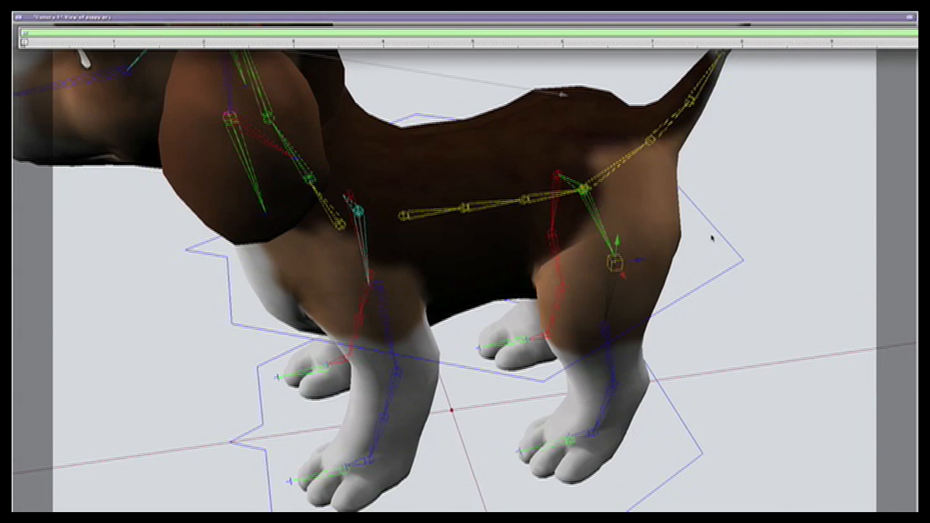
pyautogui.moveTo(578, 253)
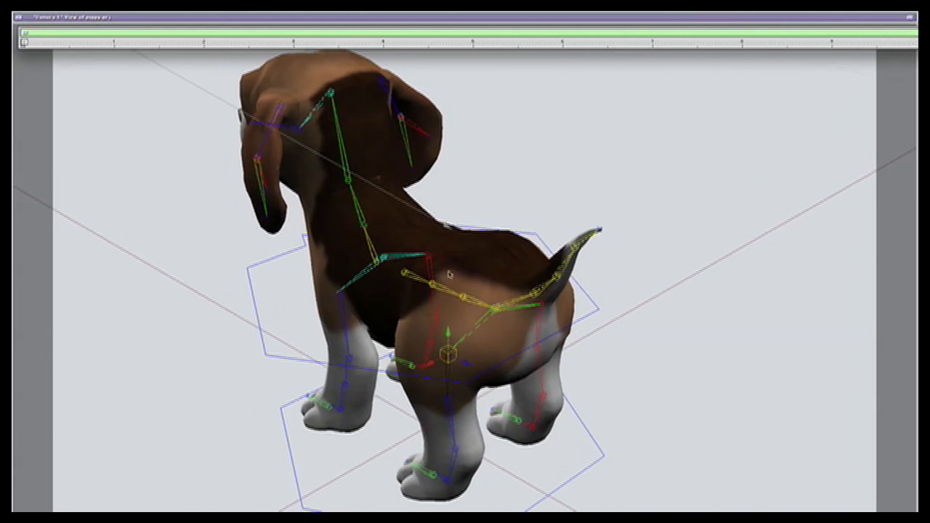
pyautogui.click(25, 16)
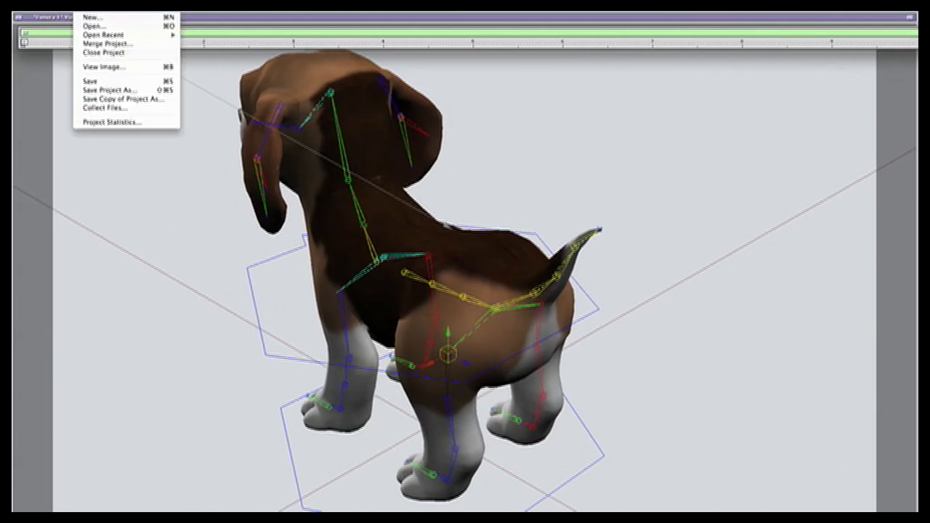
pyautogui.click(104, 35)
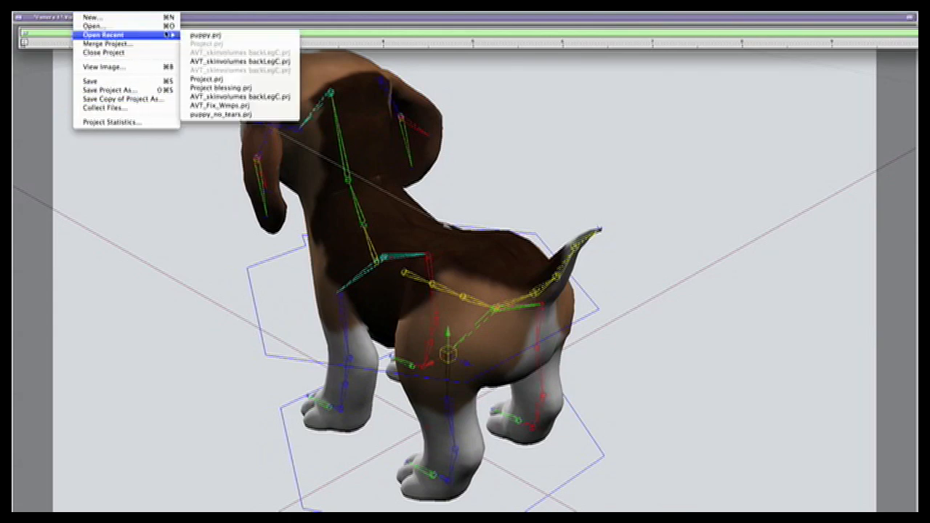